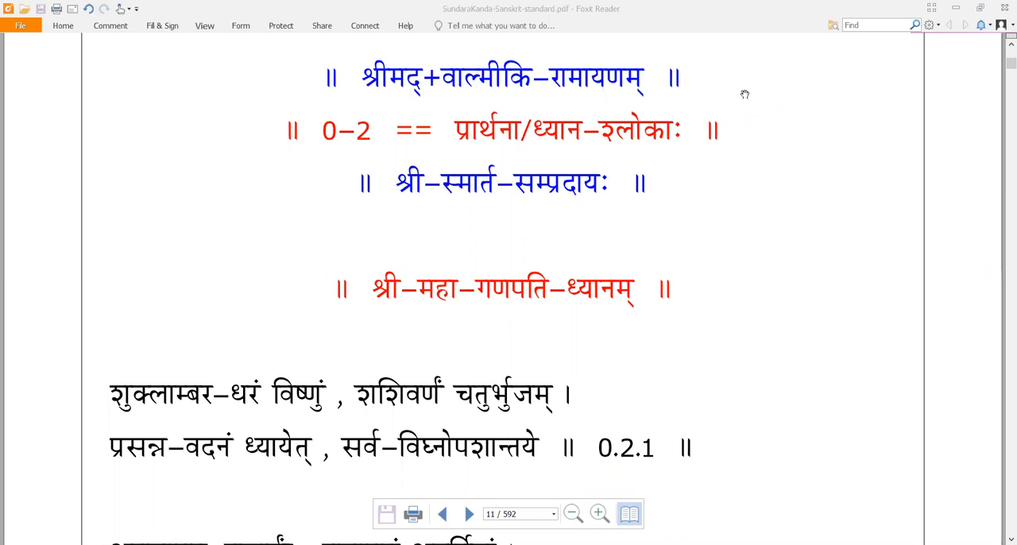
pyautogui.scroll(-3)
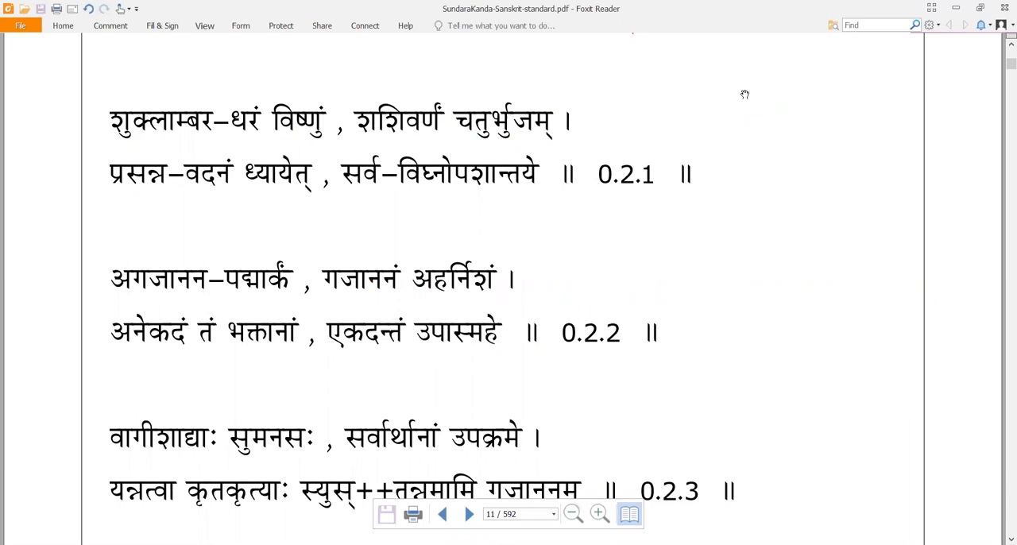
pyautogui.scroll(-3)
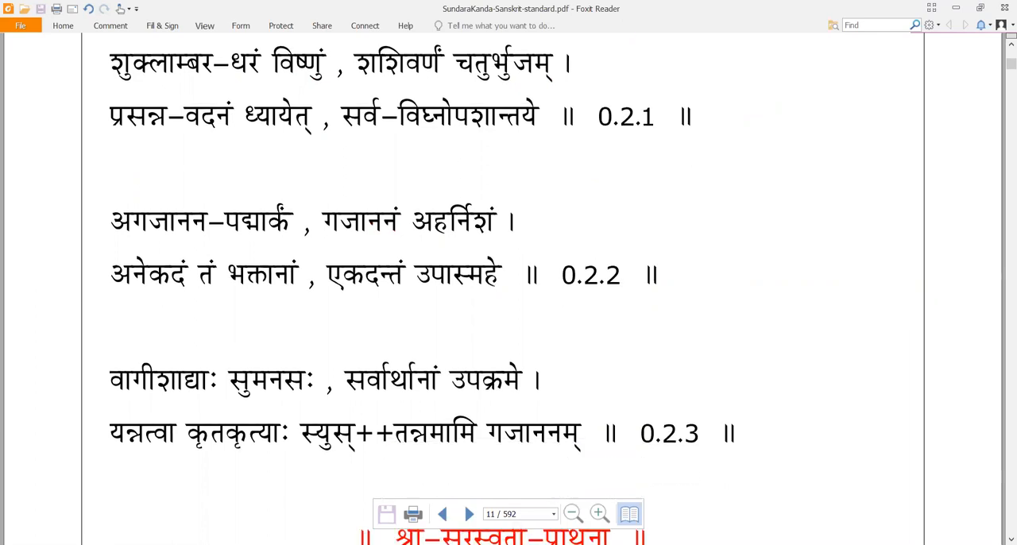
pyautogui.scroll(-3)
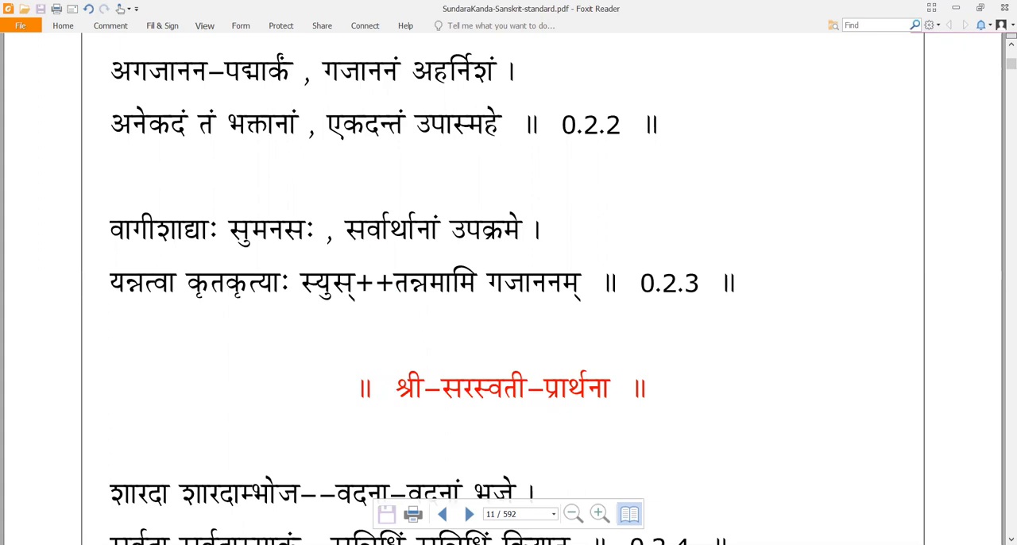
pyautogui.scroll(-3)
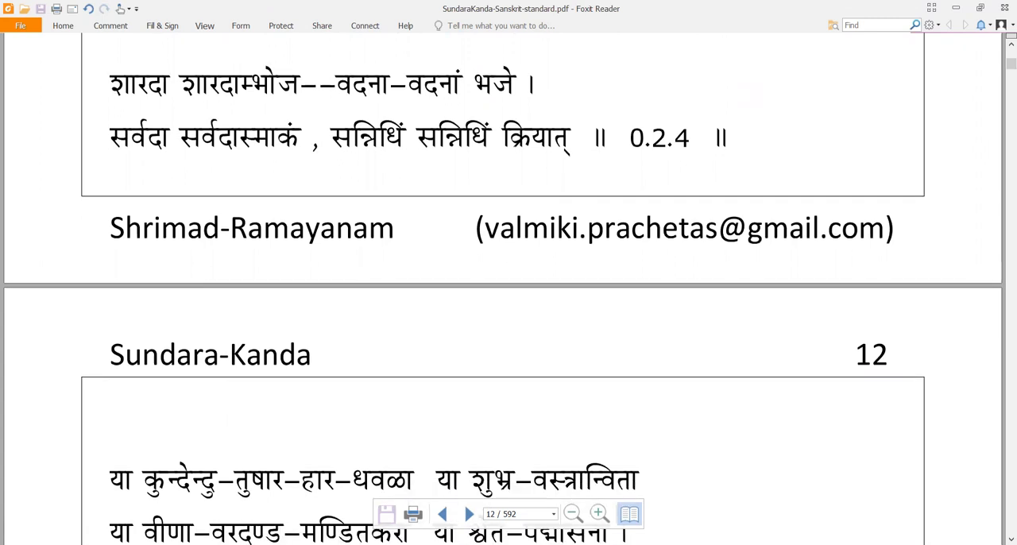
pyautogui.scroll(-3)
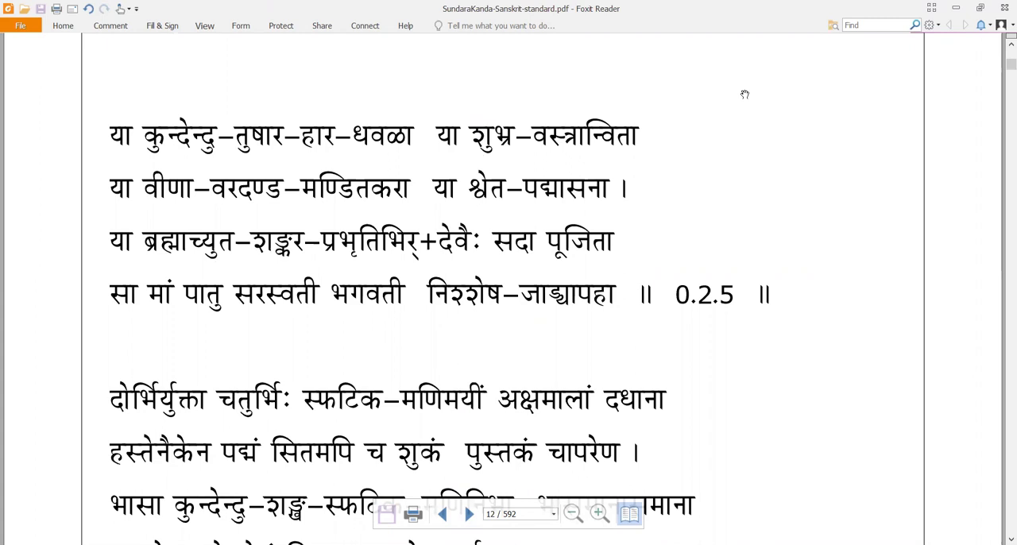
pyautogui.scroll(-3)
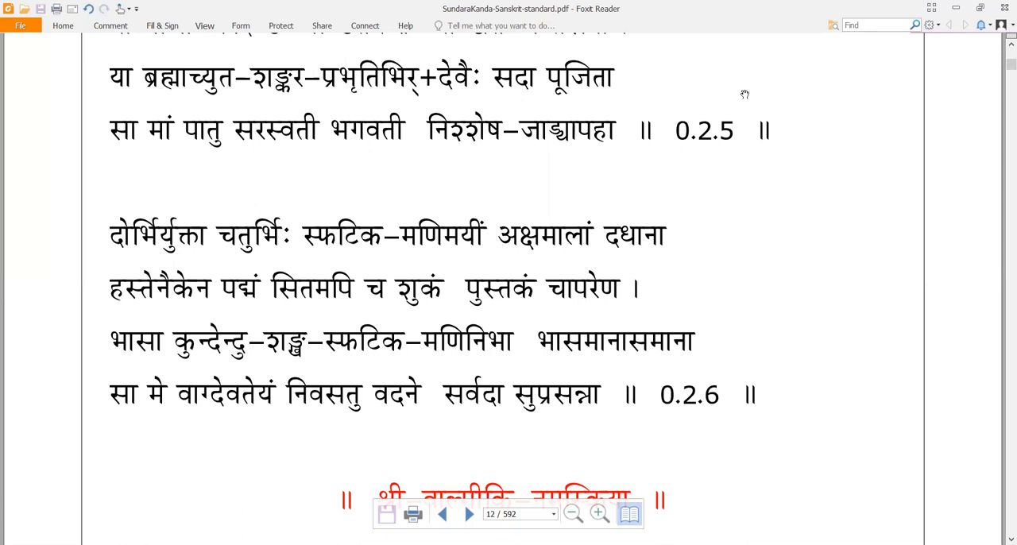
pyautogui.scroll(-3)
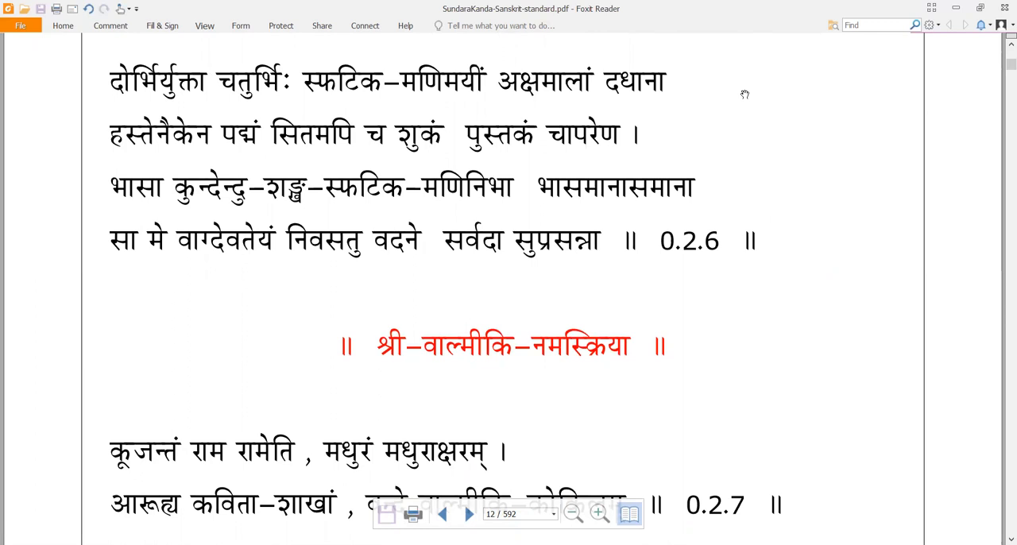
pyautogui.scroll(-3)
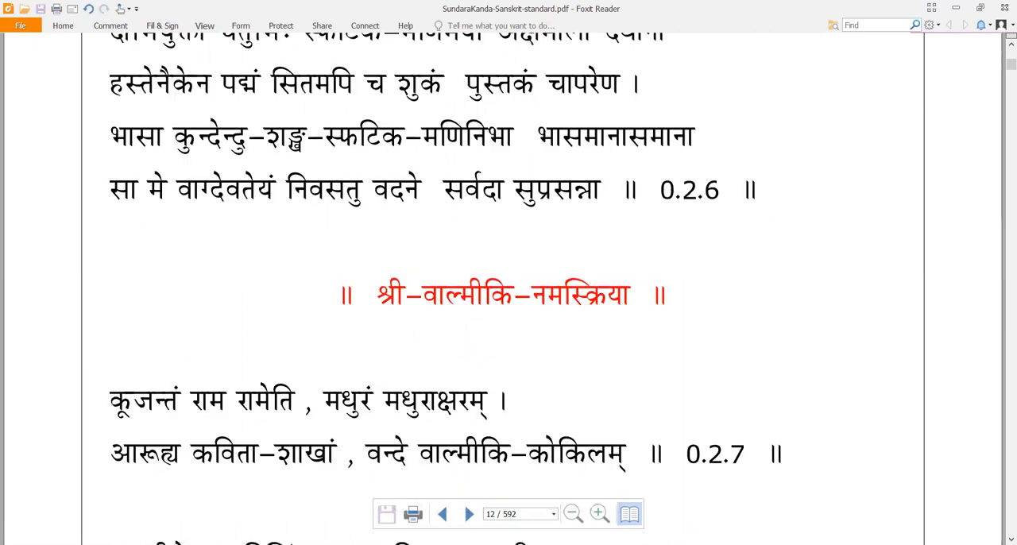
pyautogui.scroll(-3)
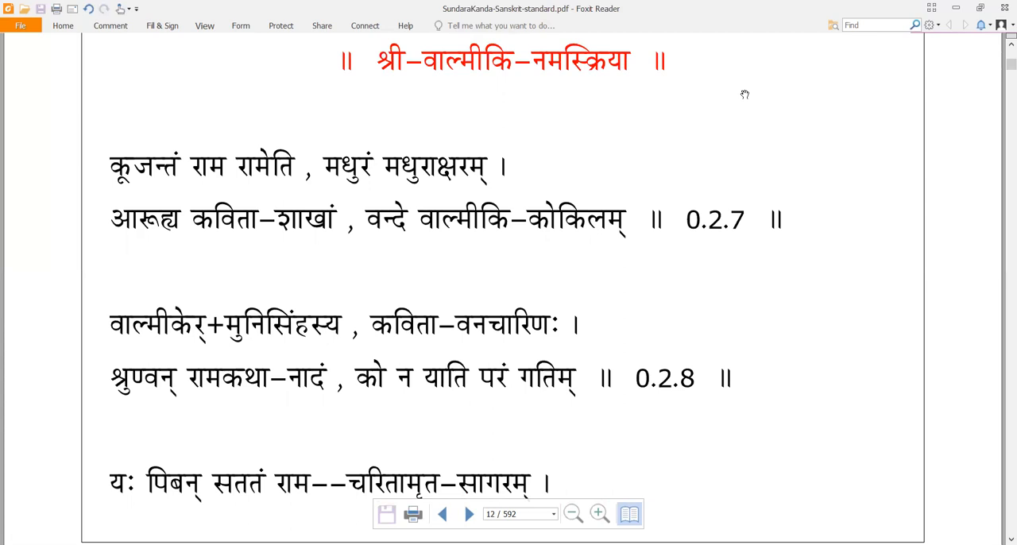
pyautogui.scroll(-3)
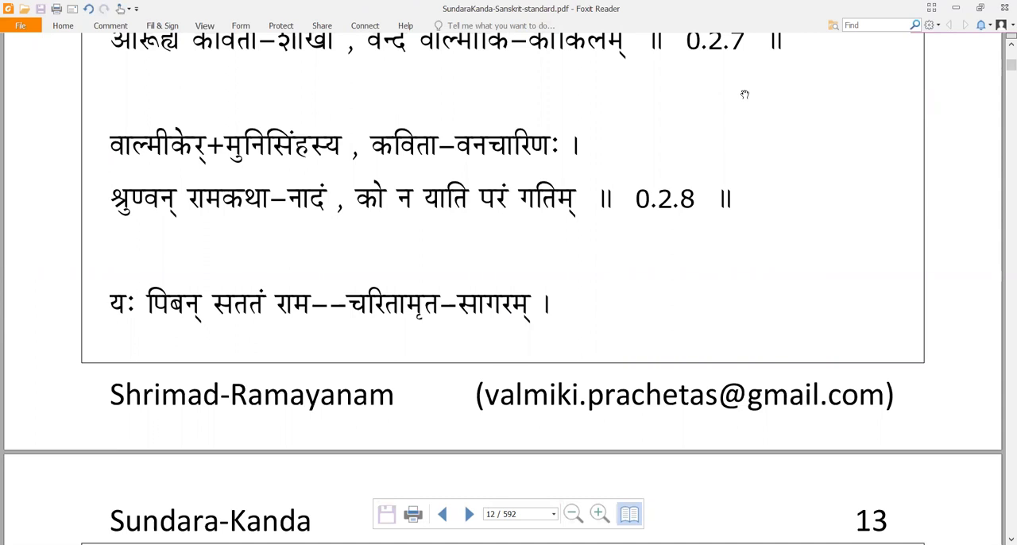
pyautogui.scroll(-3)
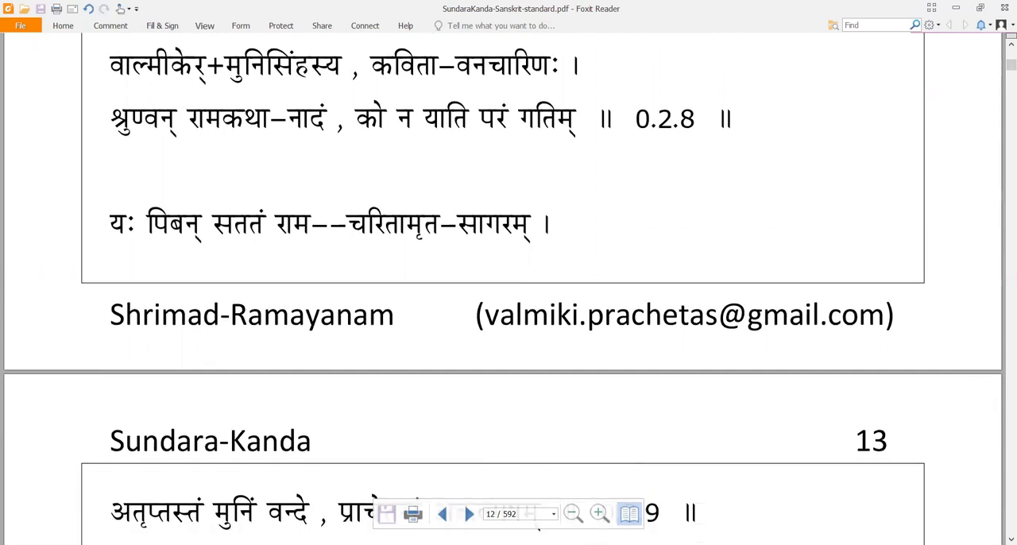
pyautogui.scroll(-3)
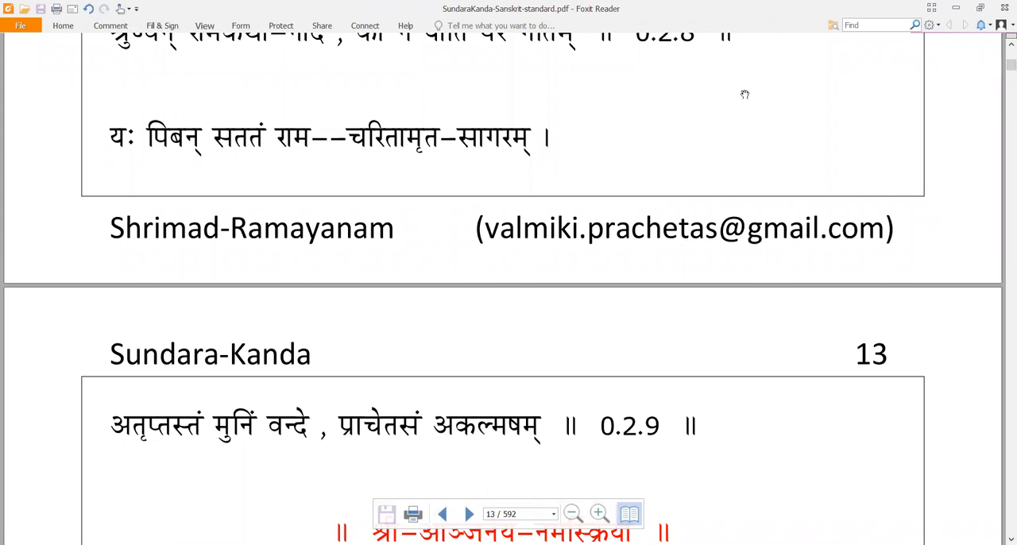
pyautogui.scroll(-3)
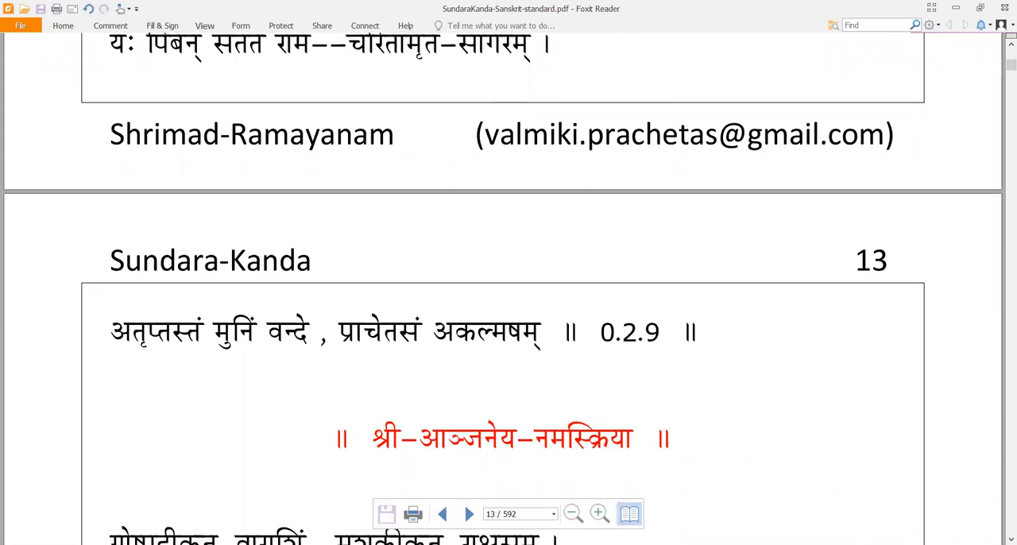
pyautogui.scroll(-3)
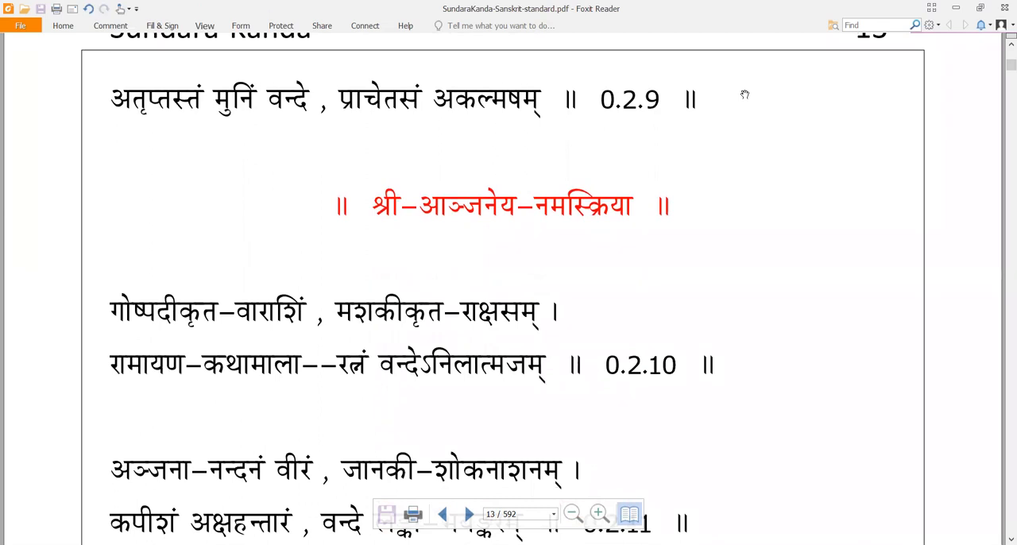
pyautogui.scroll(-3)
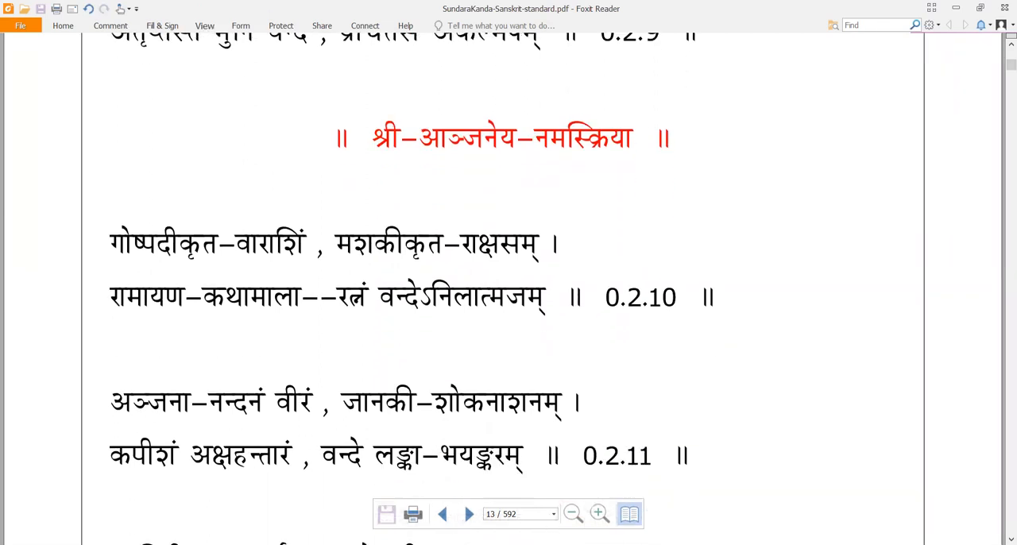
pyautogui.scroll(-3)
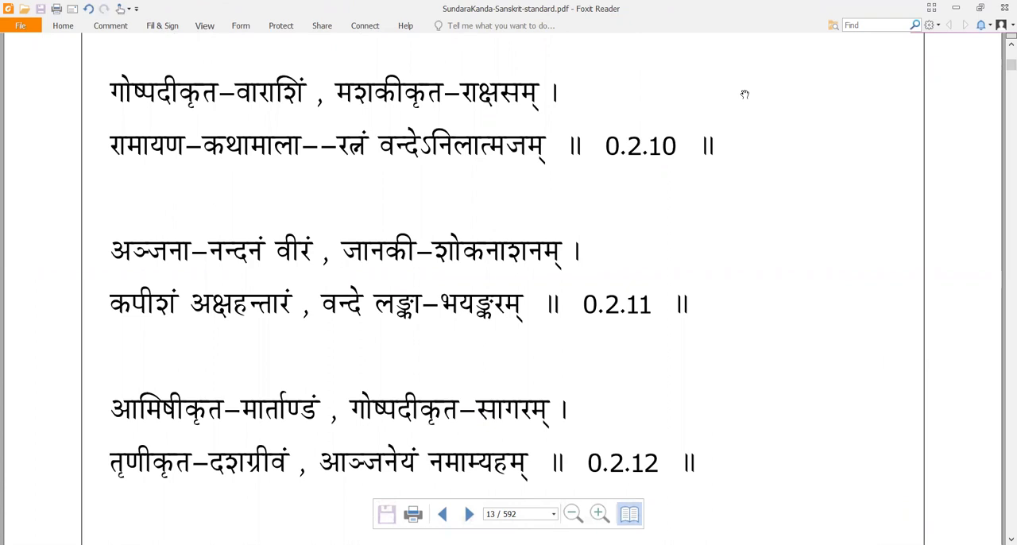
pyautogui.scroll(-3)
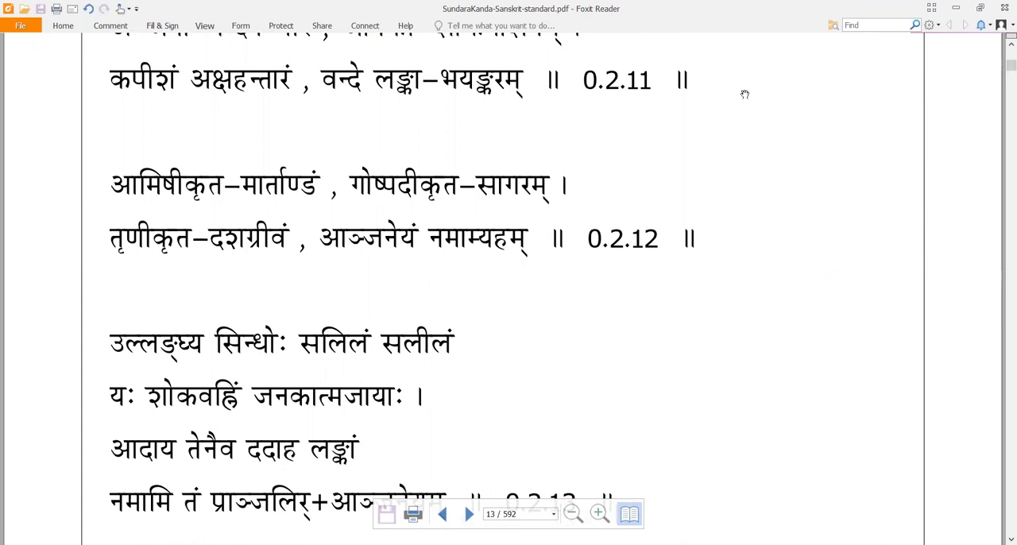
pyautogui.scroll(-3)
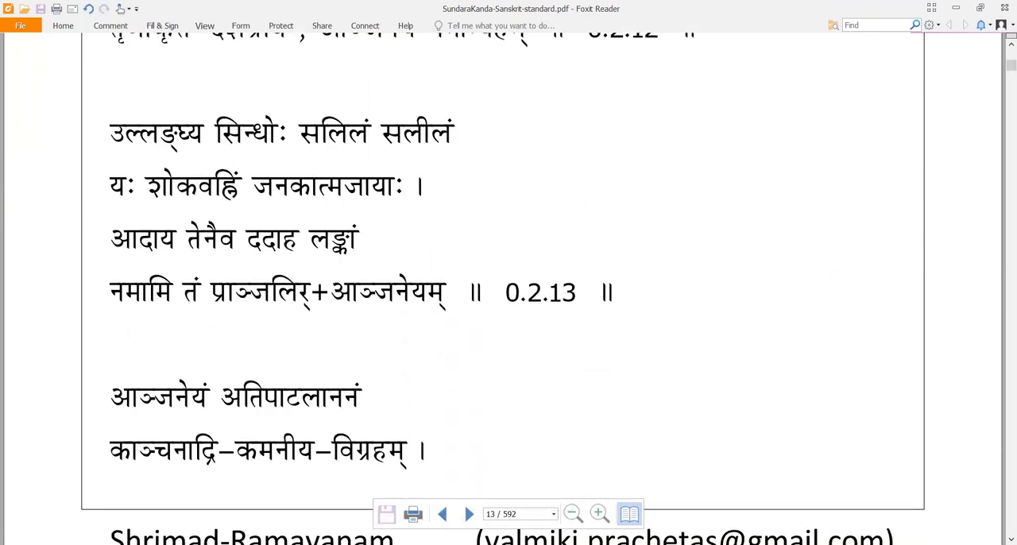
pyautogui.scroll(-3)
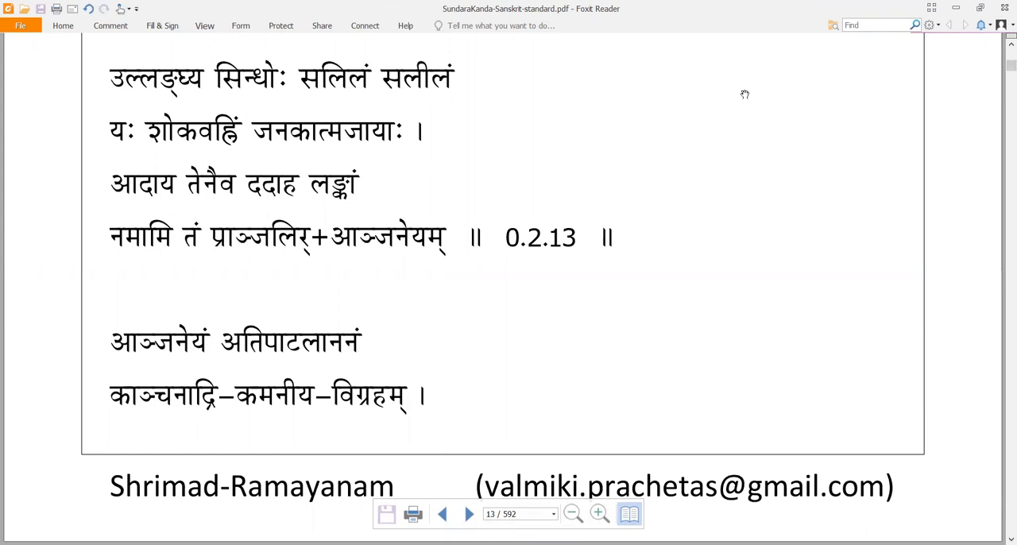
pyautogui.scroll(-3)
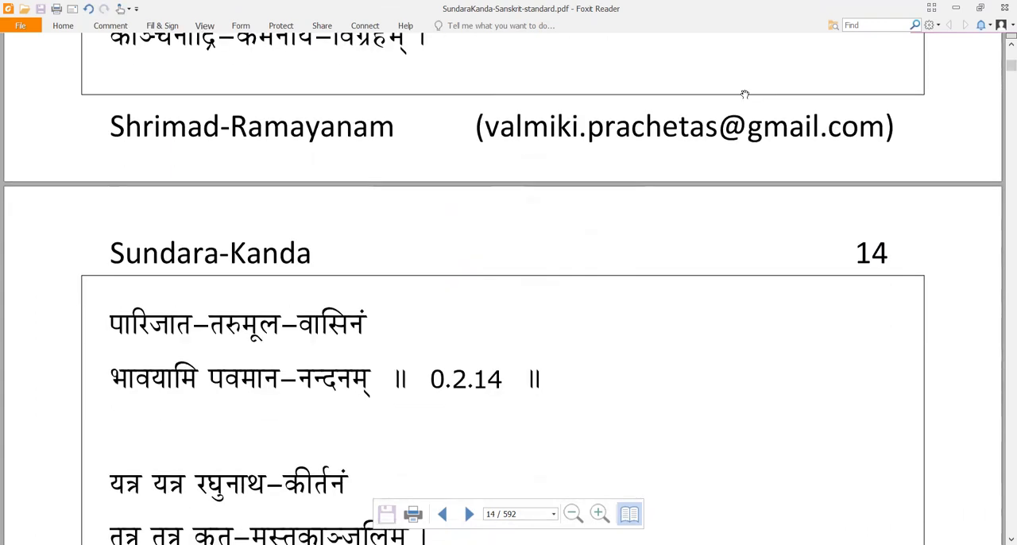
pyautogui.scroll(-3)
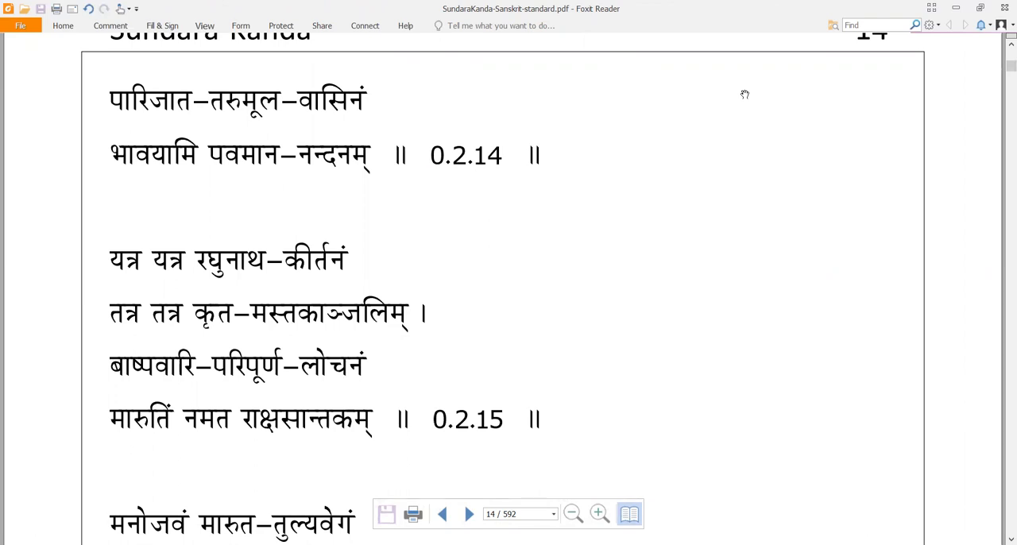
pyautogui.scroll(-3)
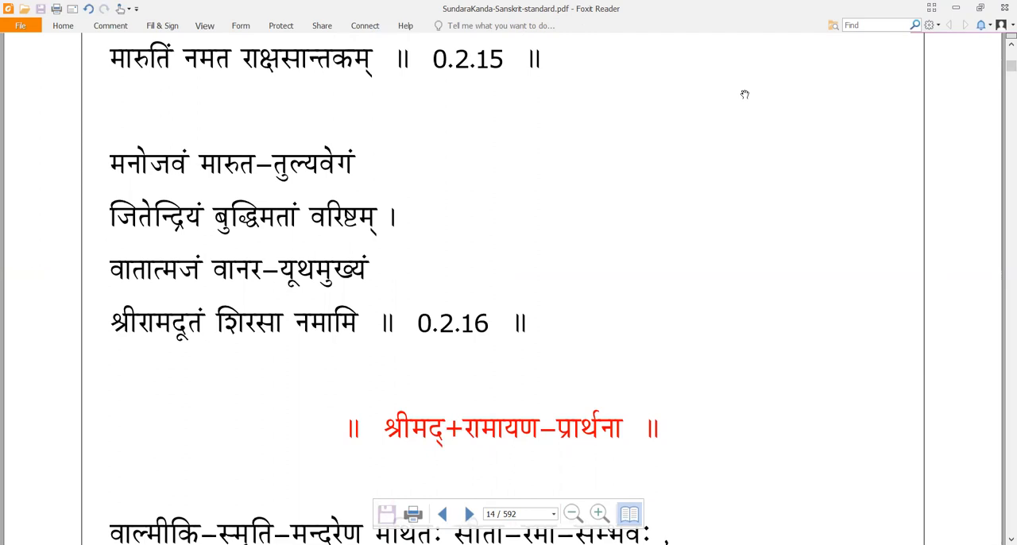
pyautogui.scroll(-3)
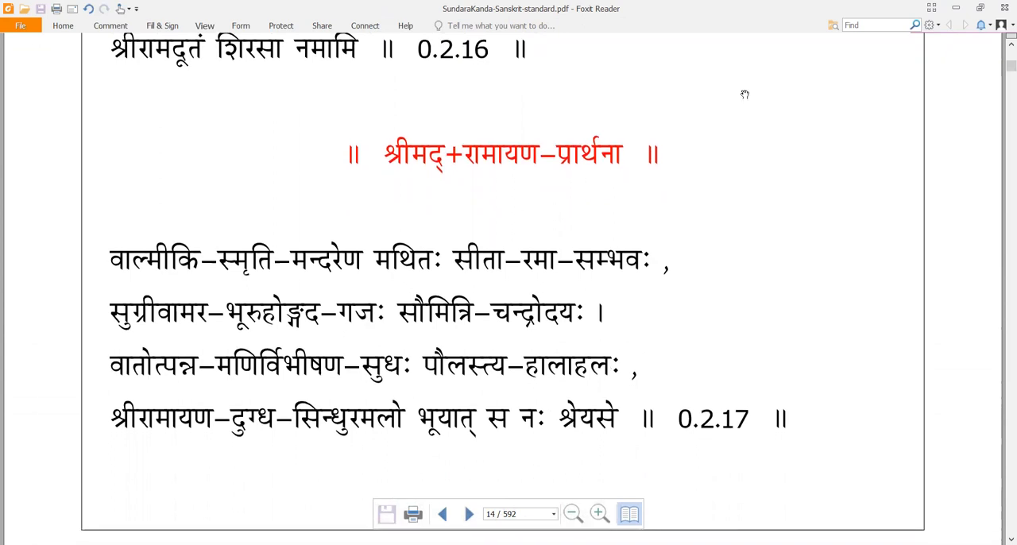
pyautogui.scroll(-3)
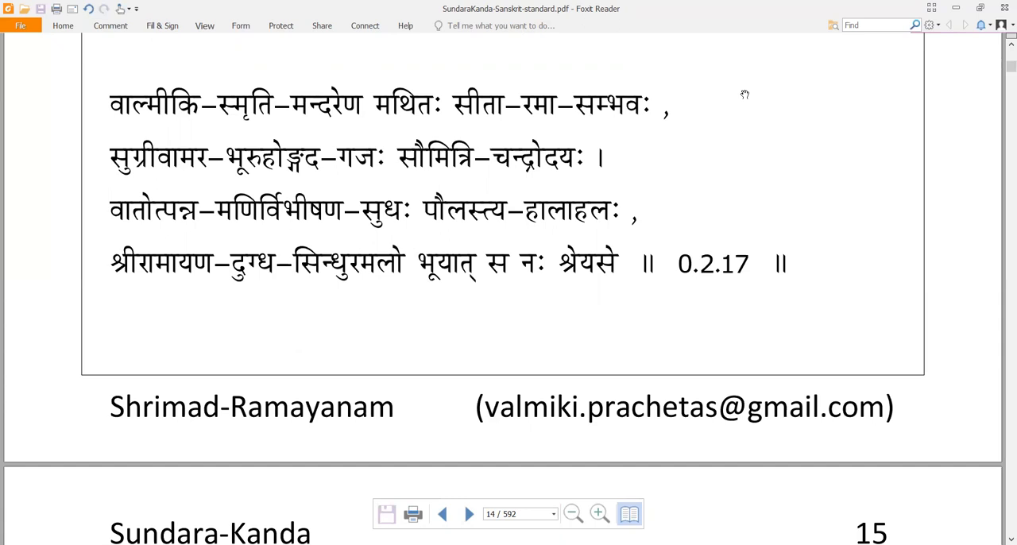
pyautogui.scroll(-3)
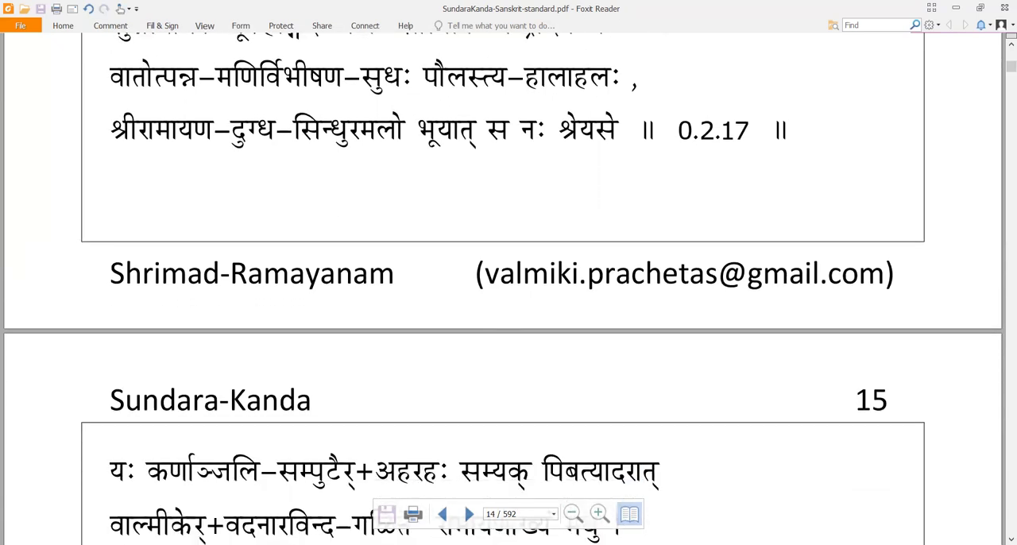
pyautogui.scroll(3)
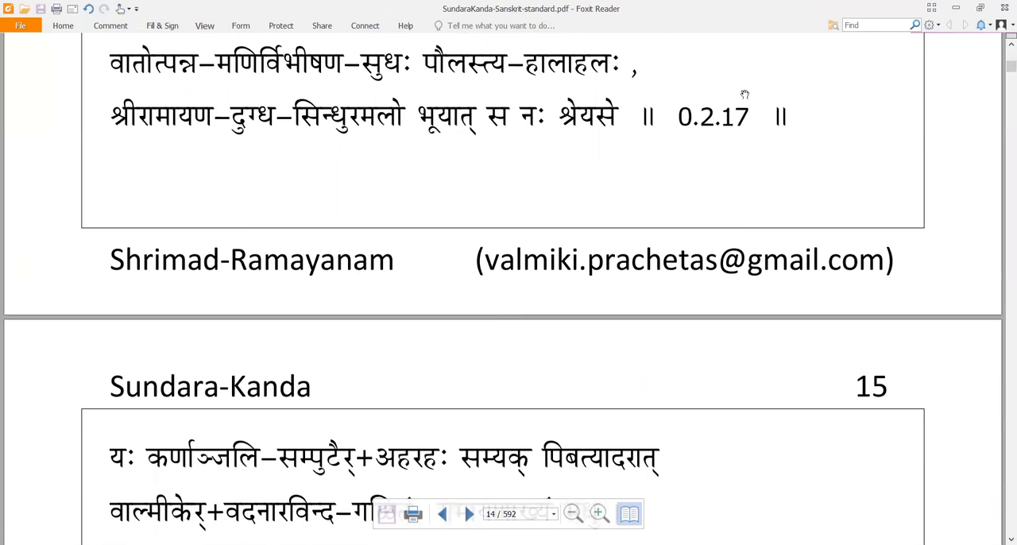
pyautogui.scroll(-3)
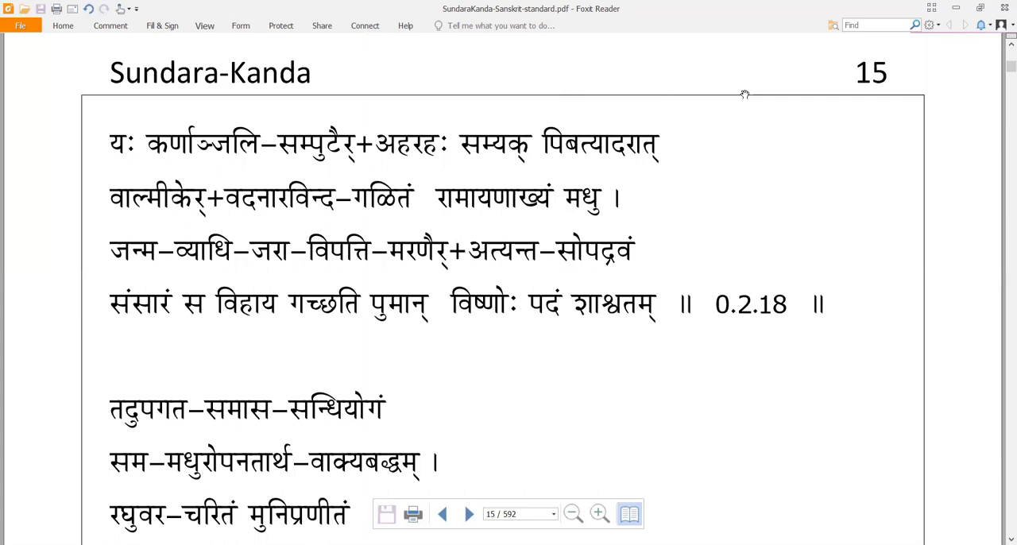
pyautogui.scroll(-3)
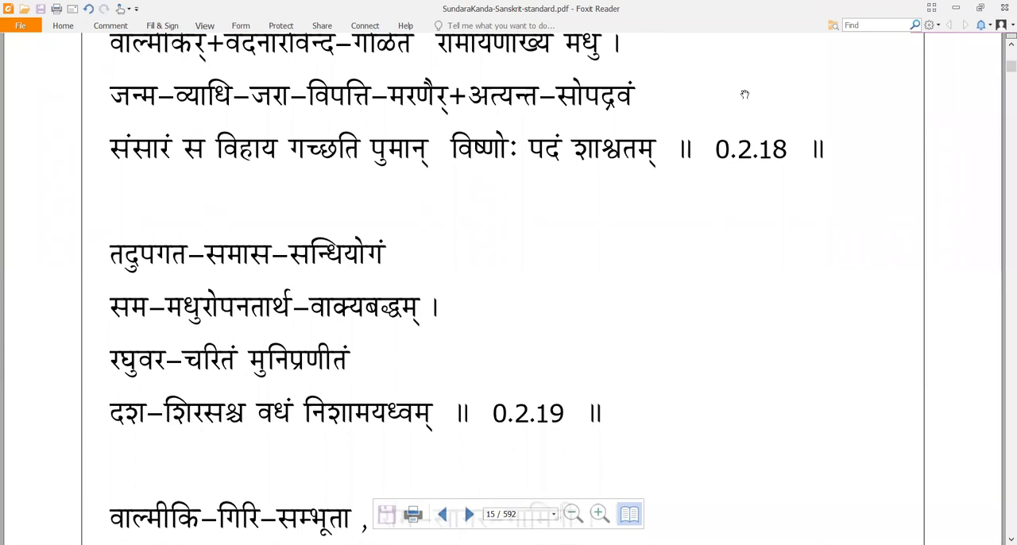
pyautogui.scroll(-3)
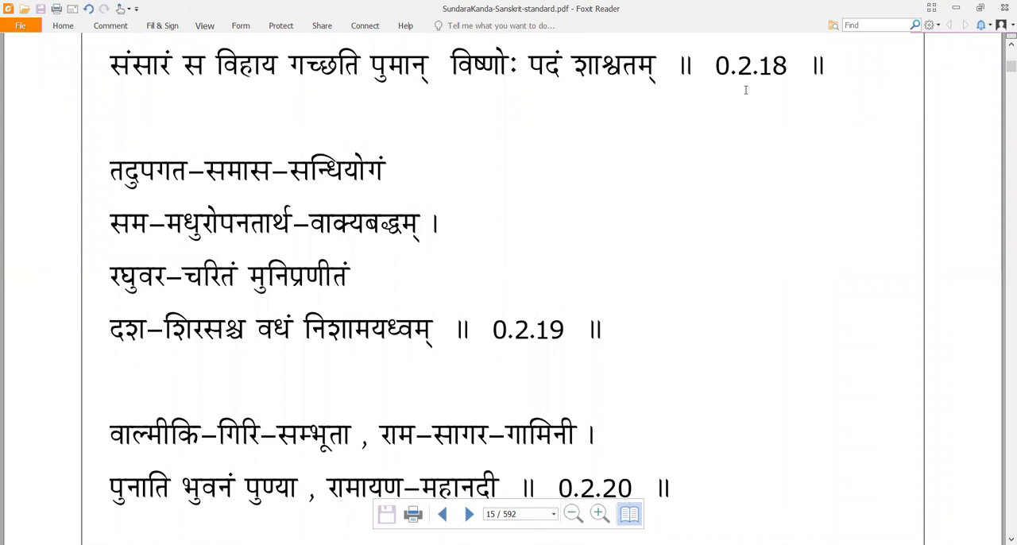
pyautogui.scroll(-3)
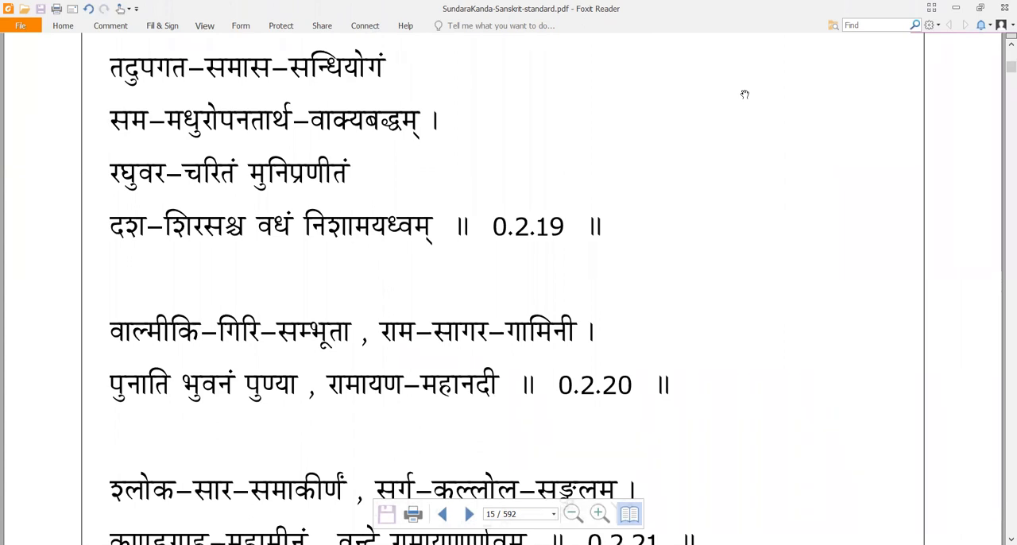
pyautogui.scroll(-3)
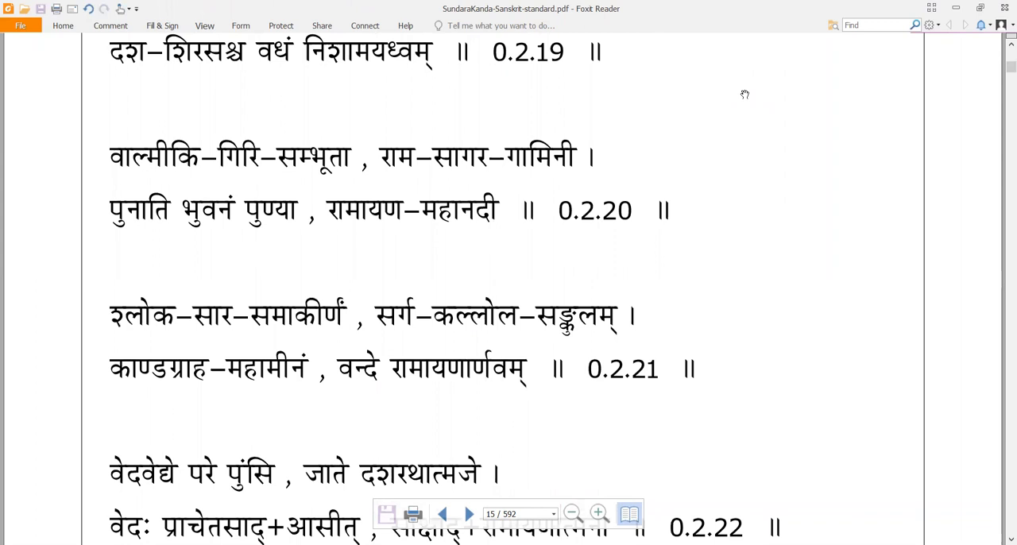
pyautogui.scroll(-3)
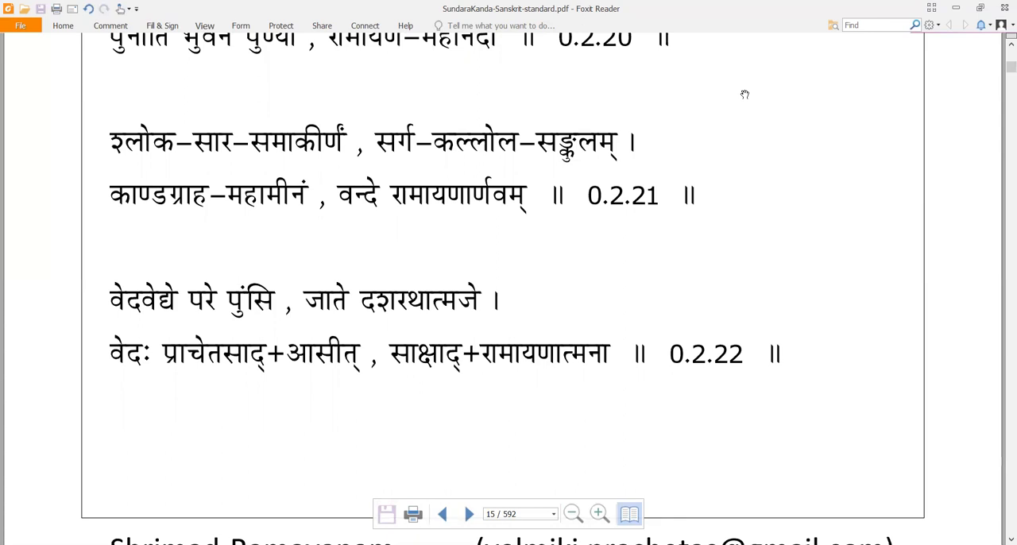
pyautogui.scroll(-3)
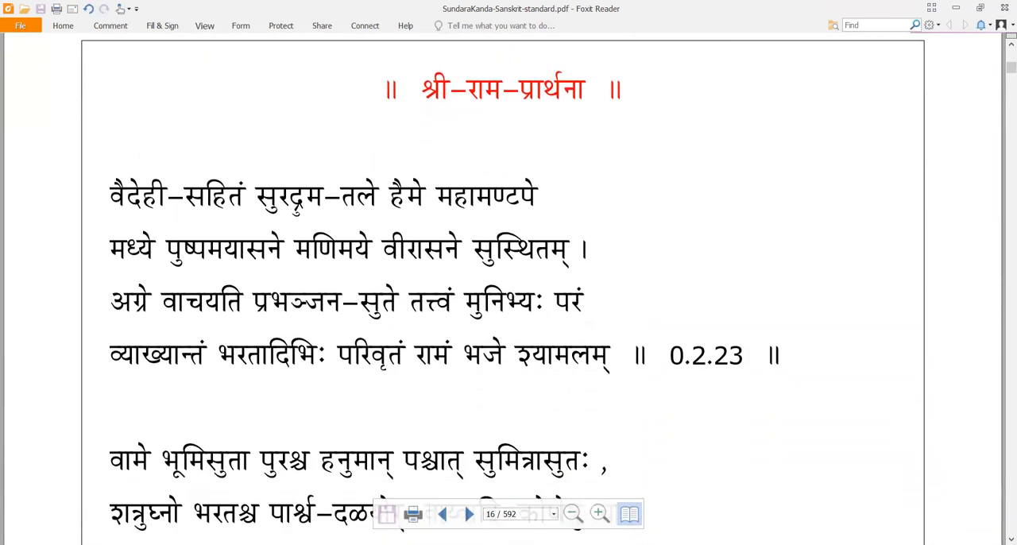
pyautogui.scroll(3)
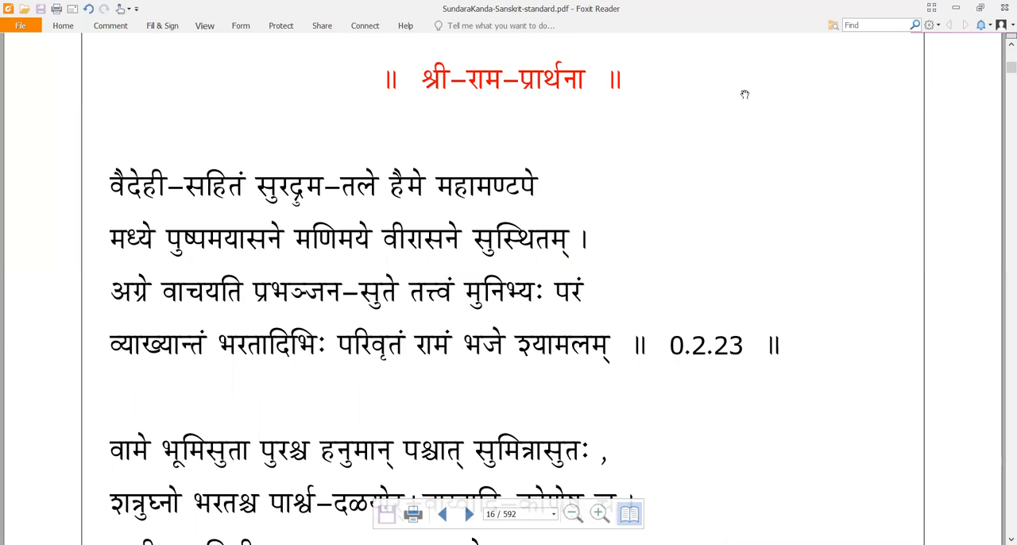
pyautogui.scroll(-3)
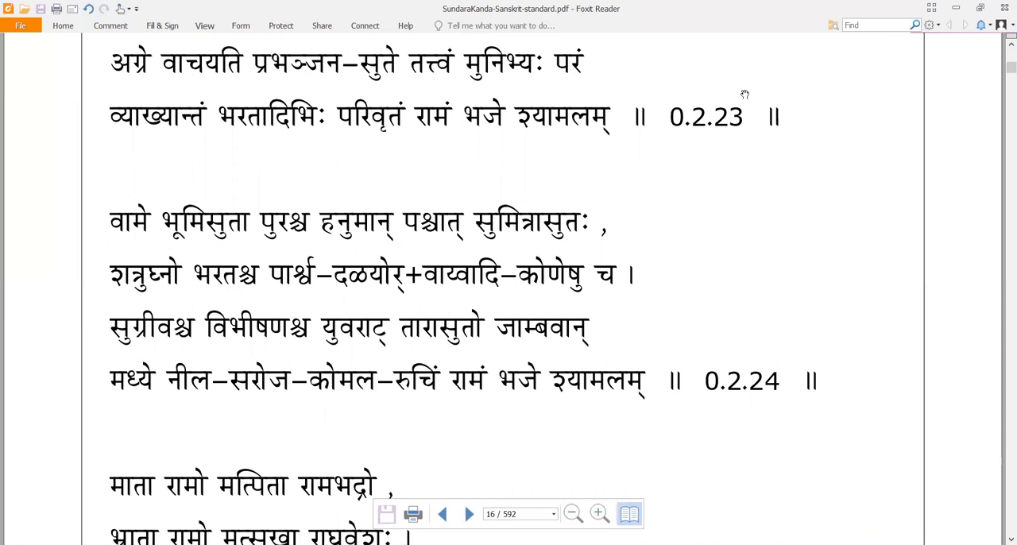
pyautogui.scroll(-3)
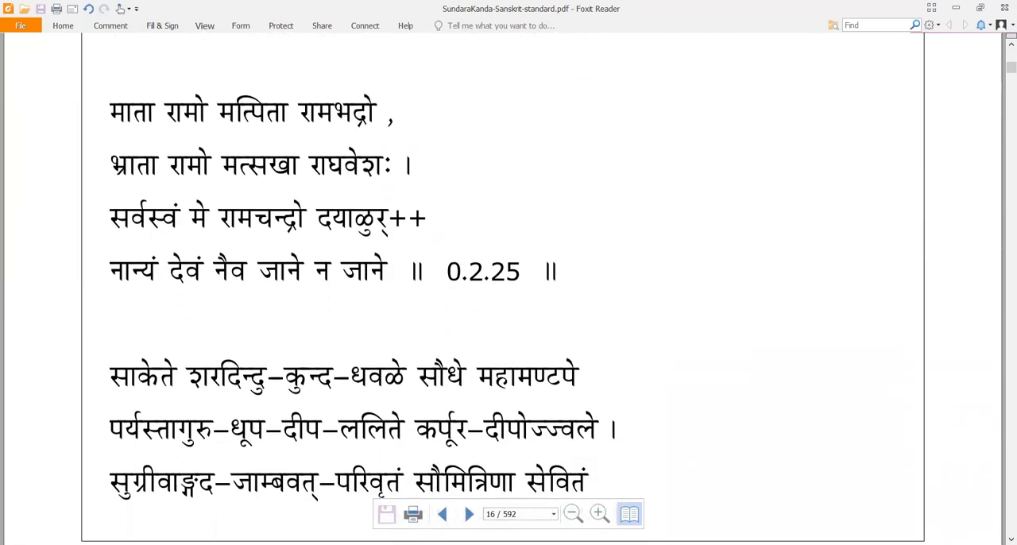
pyautogui.scroll(3)
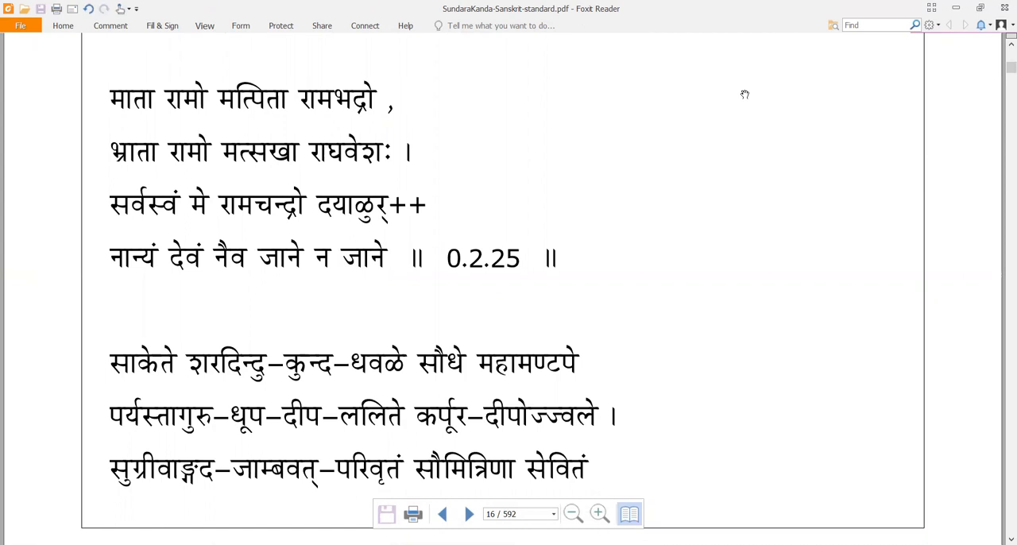
pyautogui.scroll(-3)
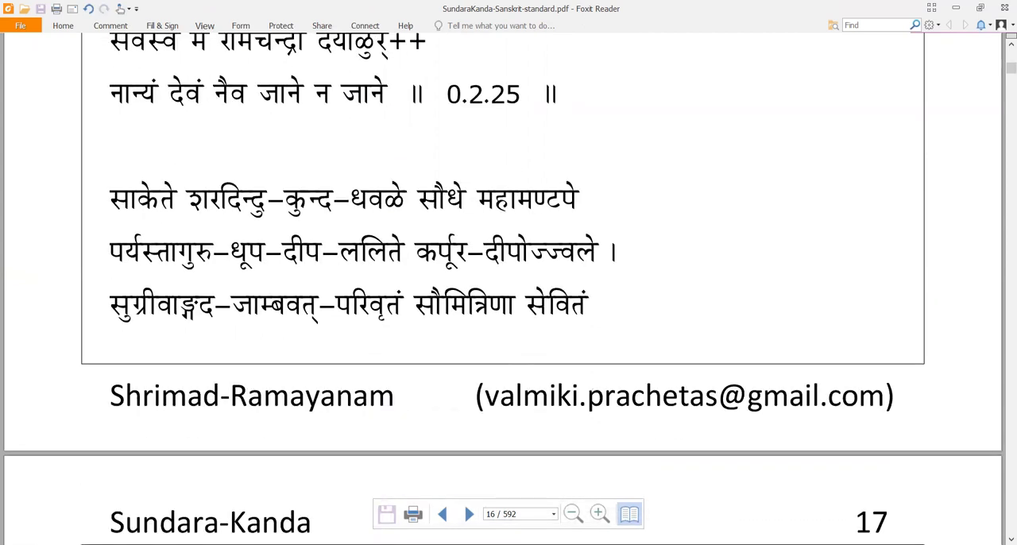
pyautogui.moveTo(745, 94)
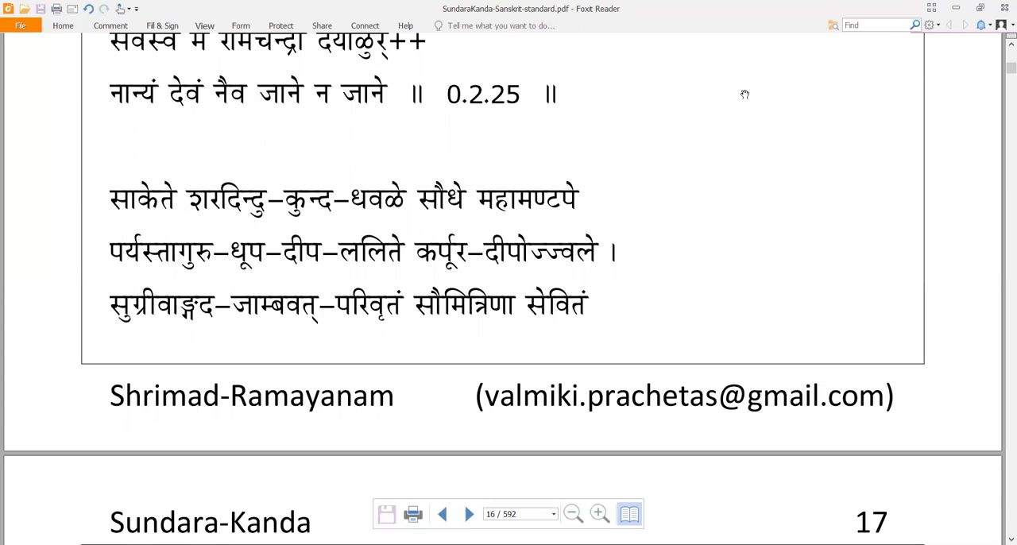
pyautogui.scroll(-3)
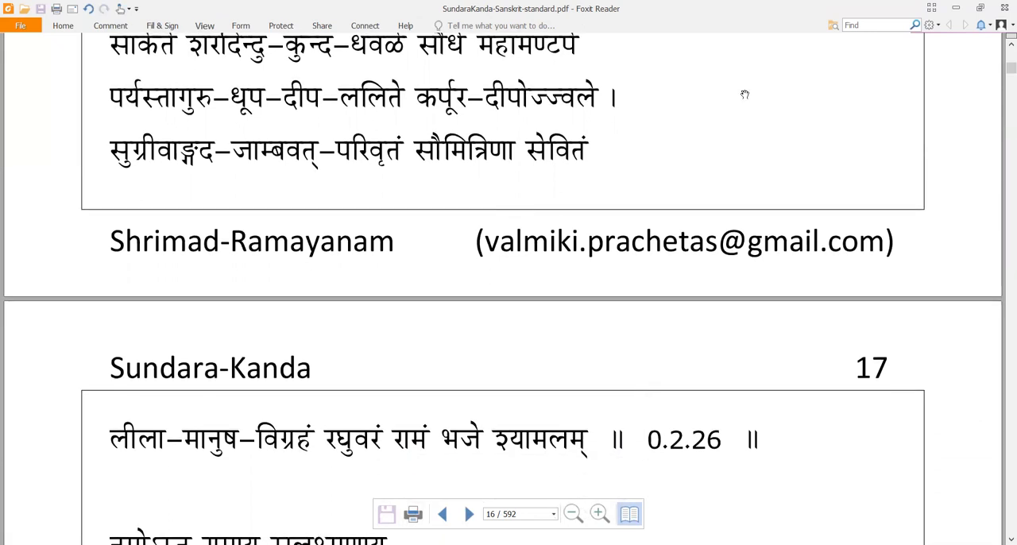
pyautogui.scroll(-3)
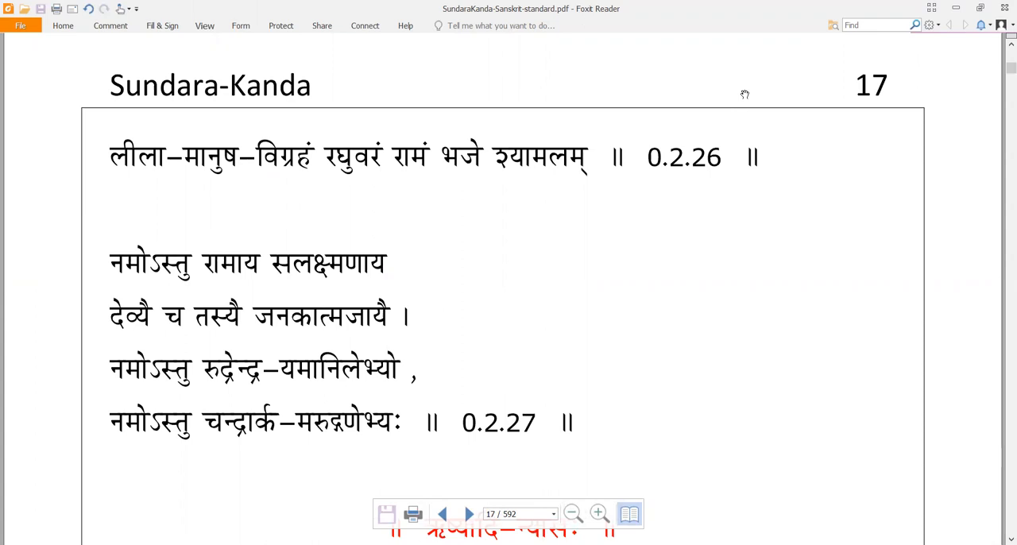
pyautogui.scroll(-3)
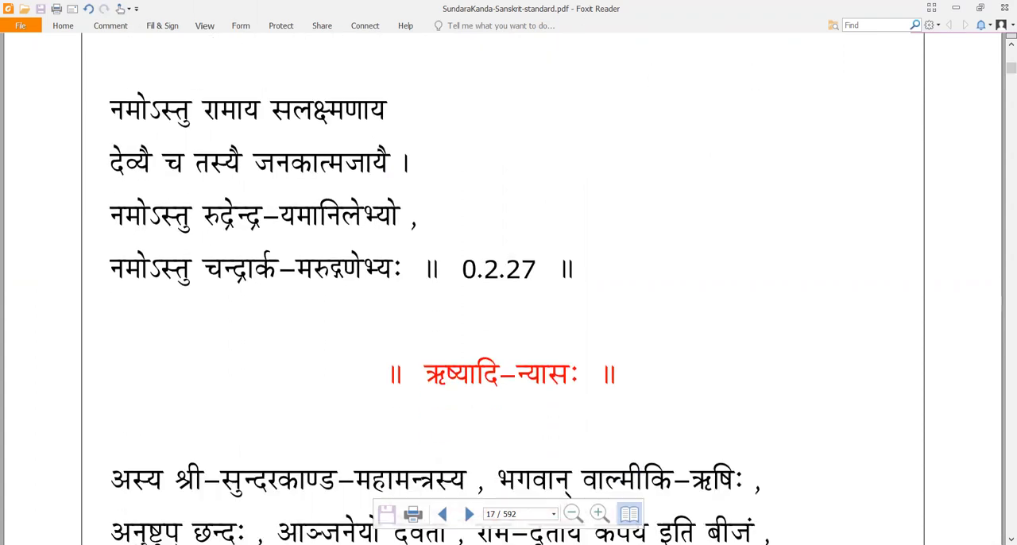